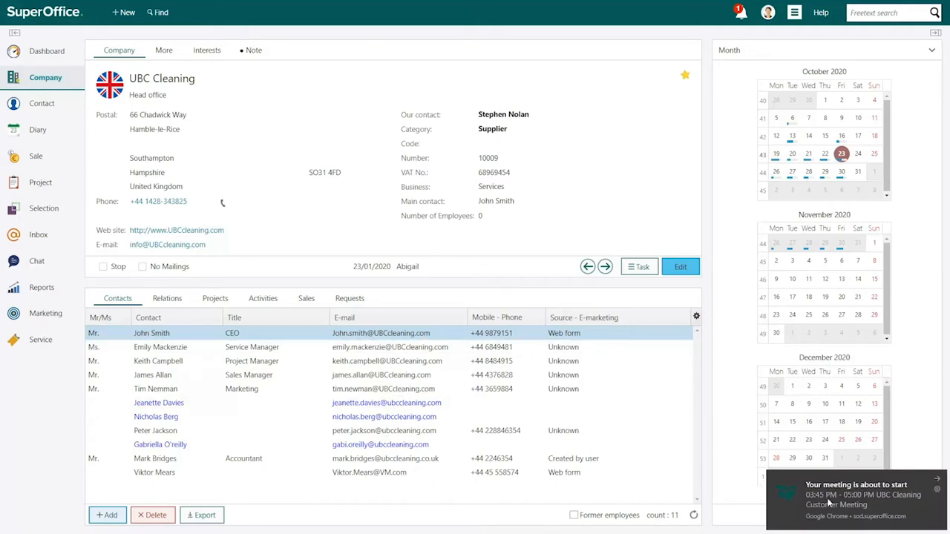
Step: Open the about-to-start UBC Cleaning meeting notification and join the Teams meeting as guest
{"action": "left_click", "coordinate": [854, 495]}
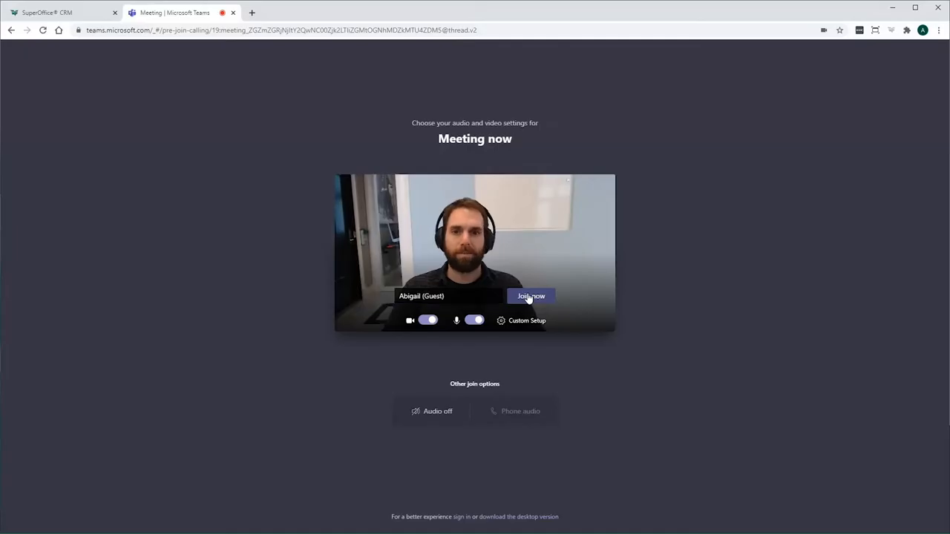
{"action": "left_click", "coordinate": [530, 296]}
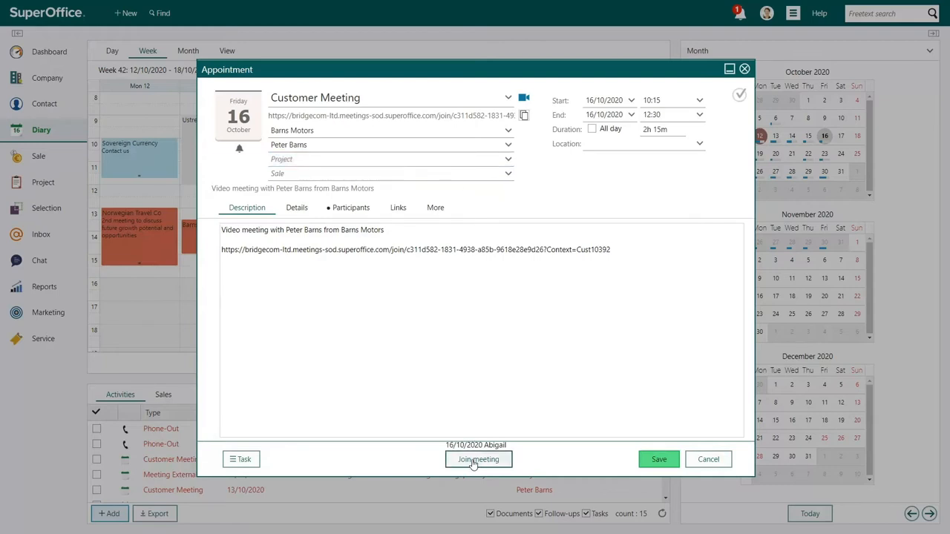
Step: Use Join meeting in the Barns Motors appointment dialog to enter the video call
{"action": "left_click", "coordinate": [478, 458]}
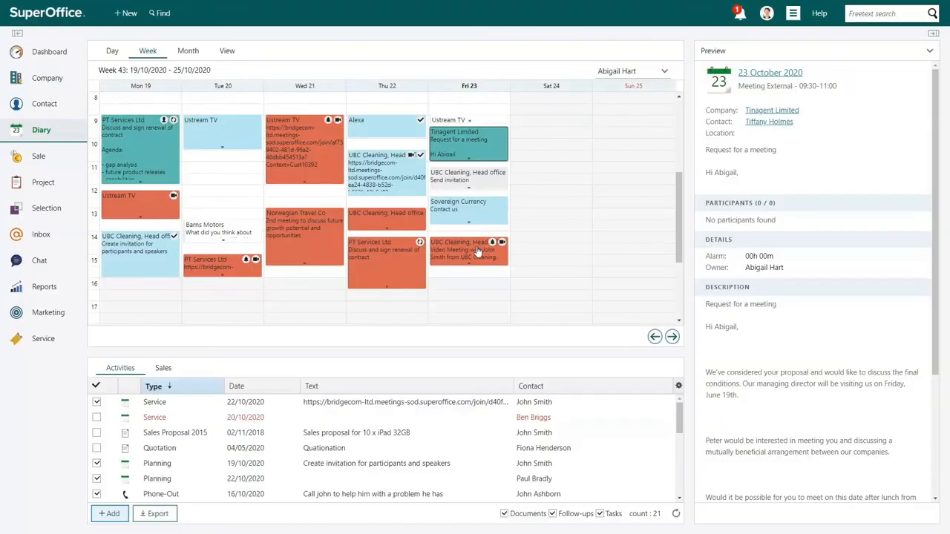
Step: Preview Friday 23 October's UBC Cleaning appointment and join from the Preview side panel
{"action": "left_click", "coordinate": [469, 253]}
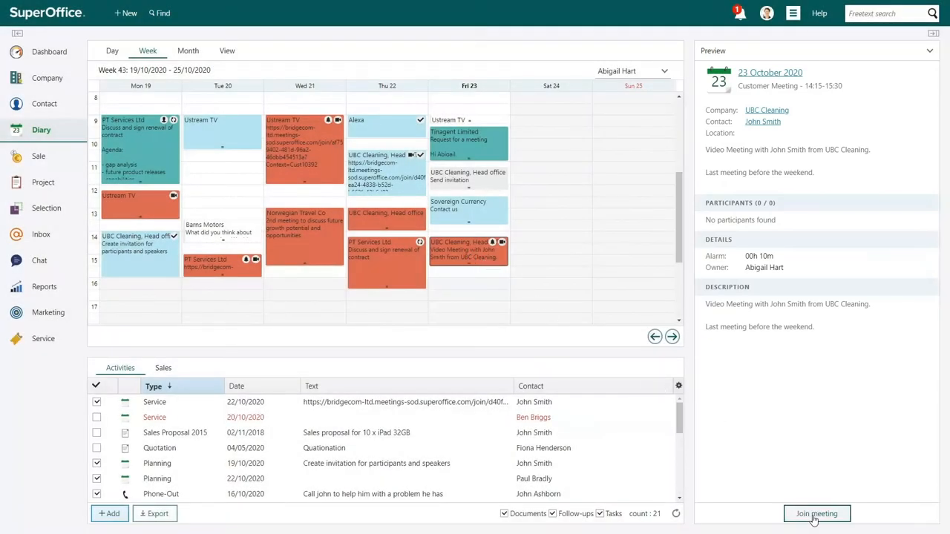
{"action": "left_click", "coordinate": [816, 514]}
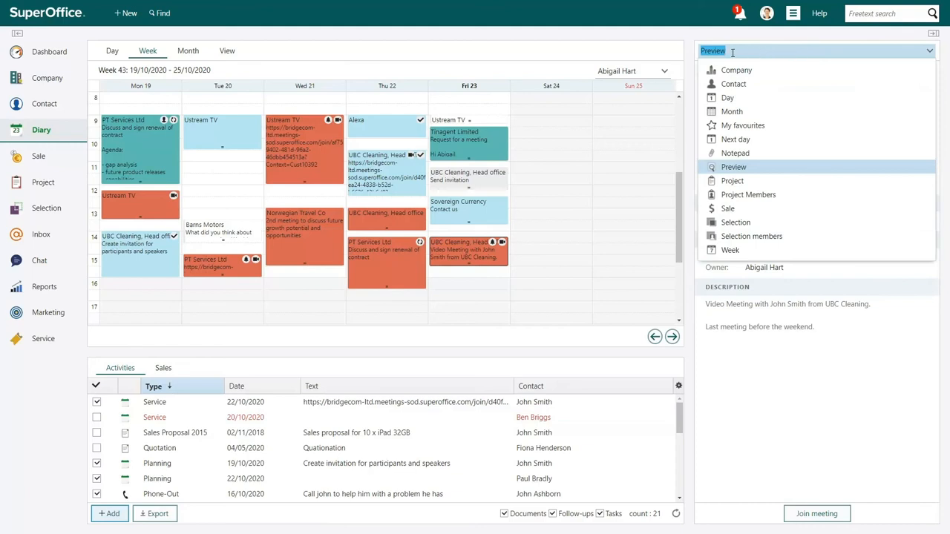
{"action": "mouse_move", "coordinate": [729, 171]}
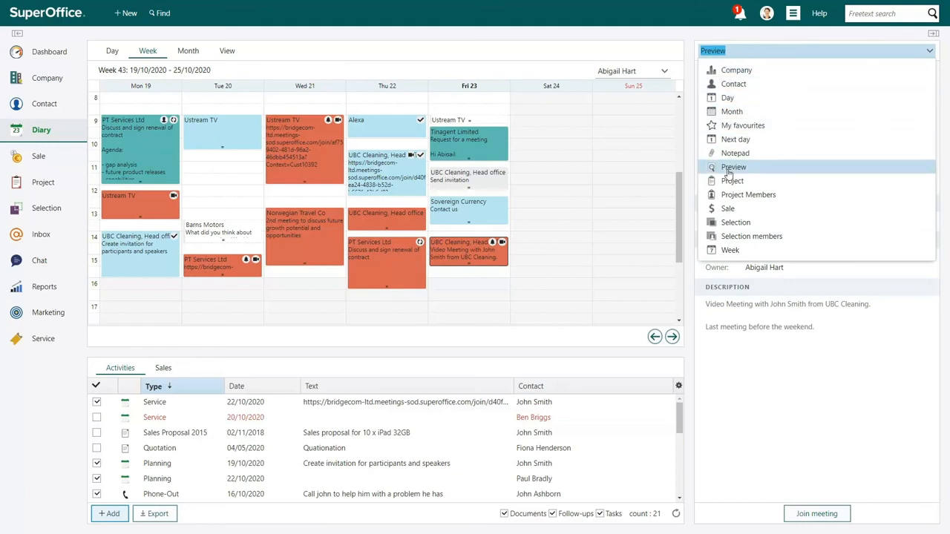